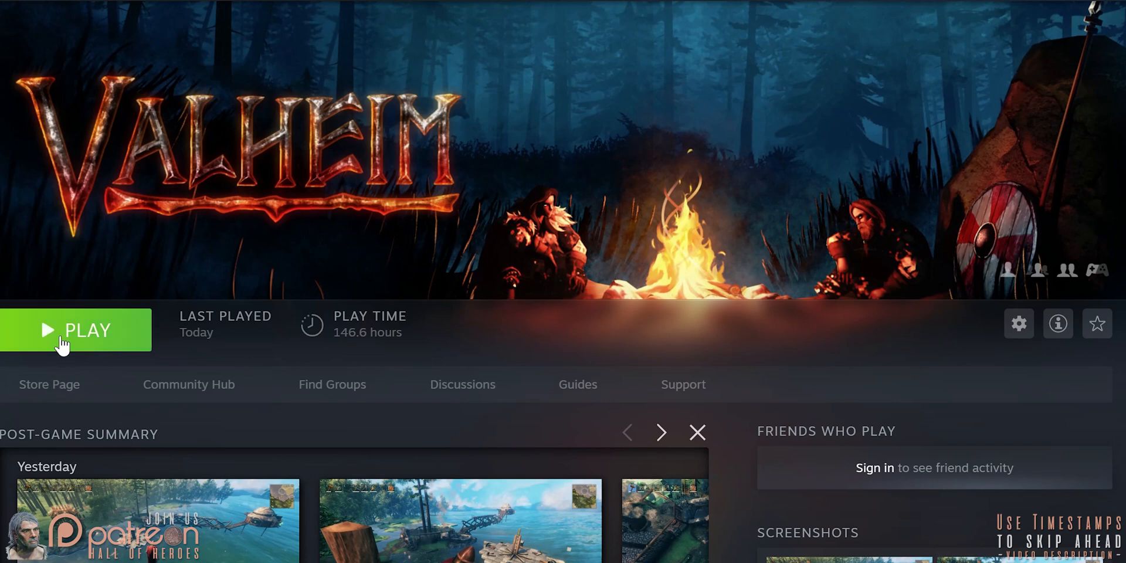
- Select Valheim in the Steam games library to show its game page
{"action": "left_click", "coordinate": [75, 330]}
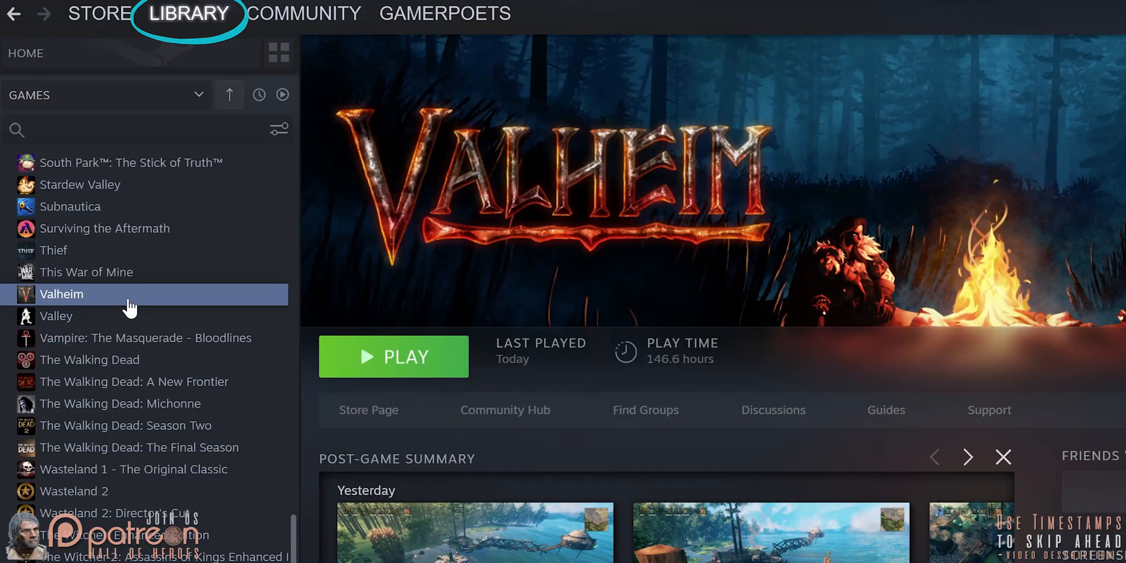
- Browse Valheim's installed files through Manage > Properties > Local Files
{"action": "right_click", "coordinate": [61, 294]}
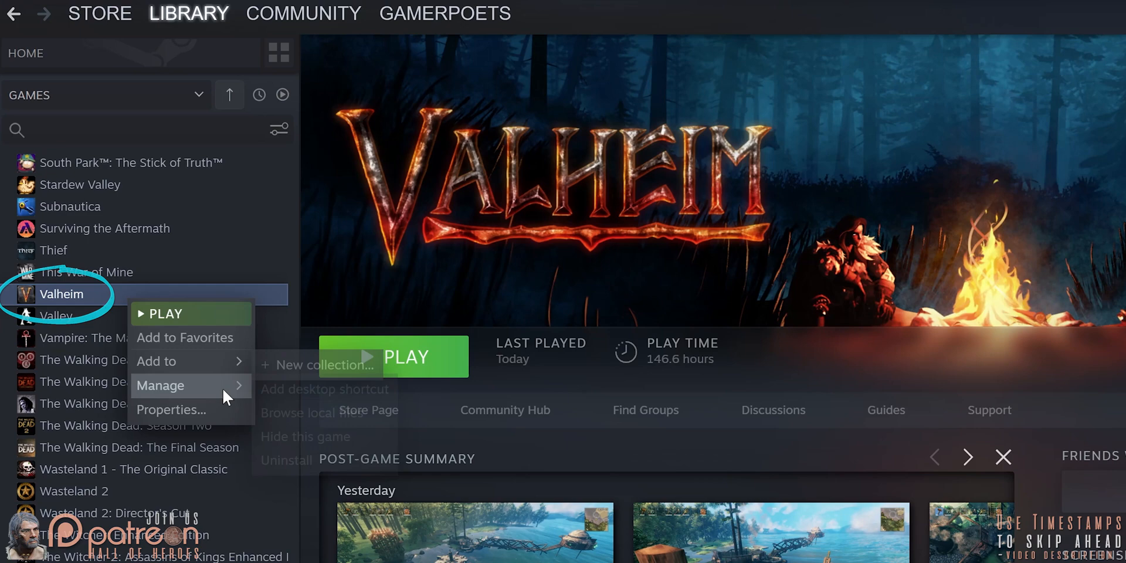
{"action": "left_click", "coordinate": [170, 409]}
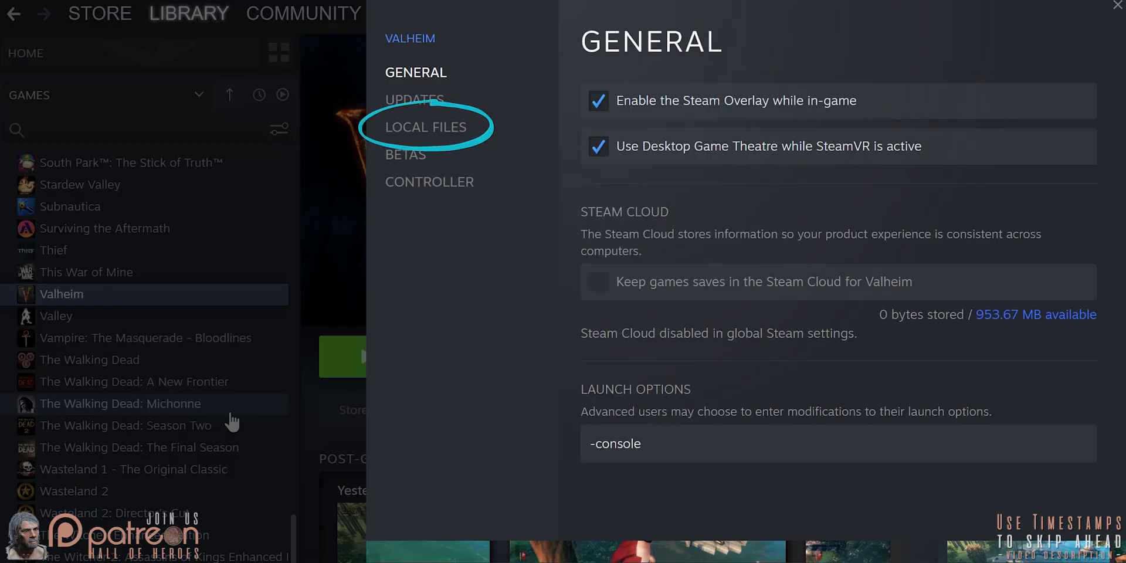
{"action": "left_click", "coordinate": [426, 127]}
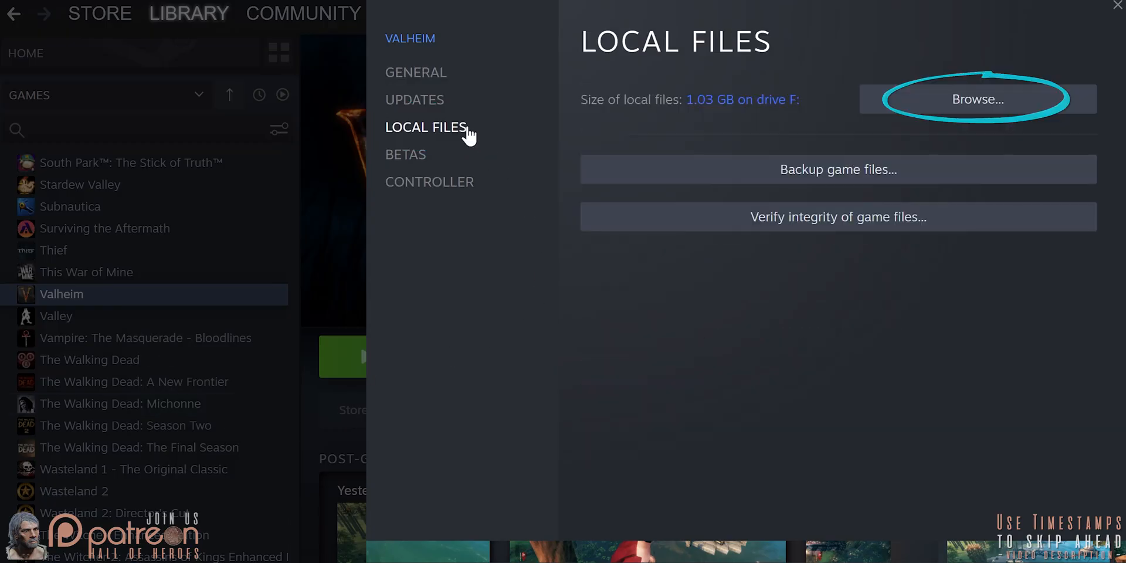
{"action": "left_click", "coordinate": [977, 98]}
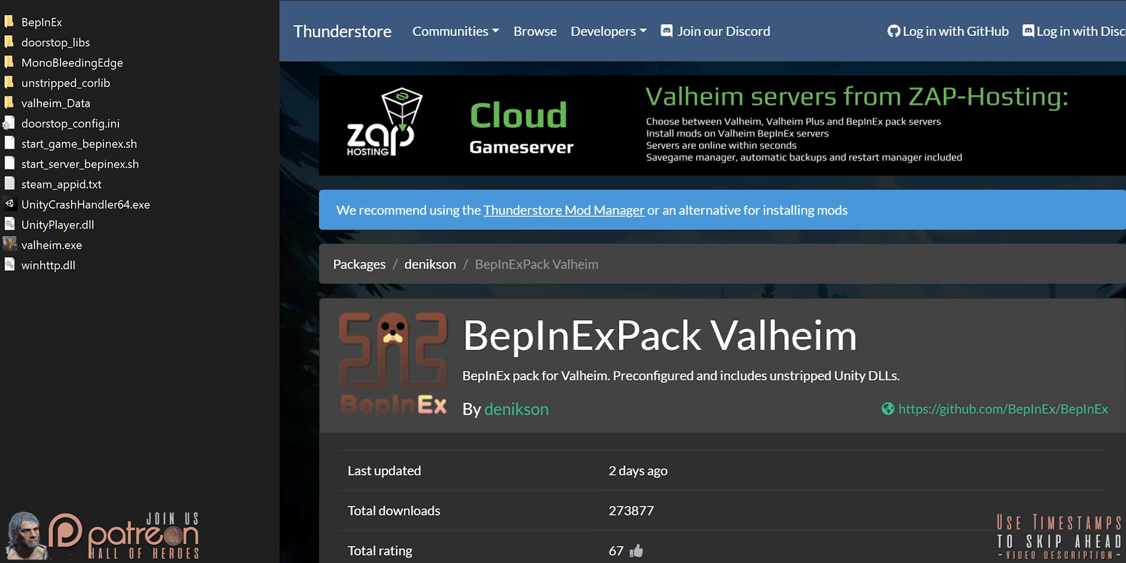
- Download the BepInExPack Valheim zip with Thunderstore's Manual Download button
{"action": "scroll", "scroll_direction": "down", "scroll_amount": 3}
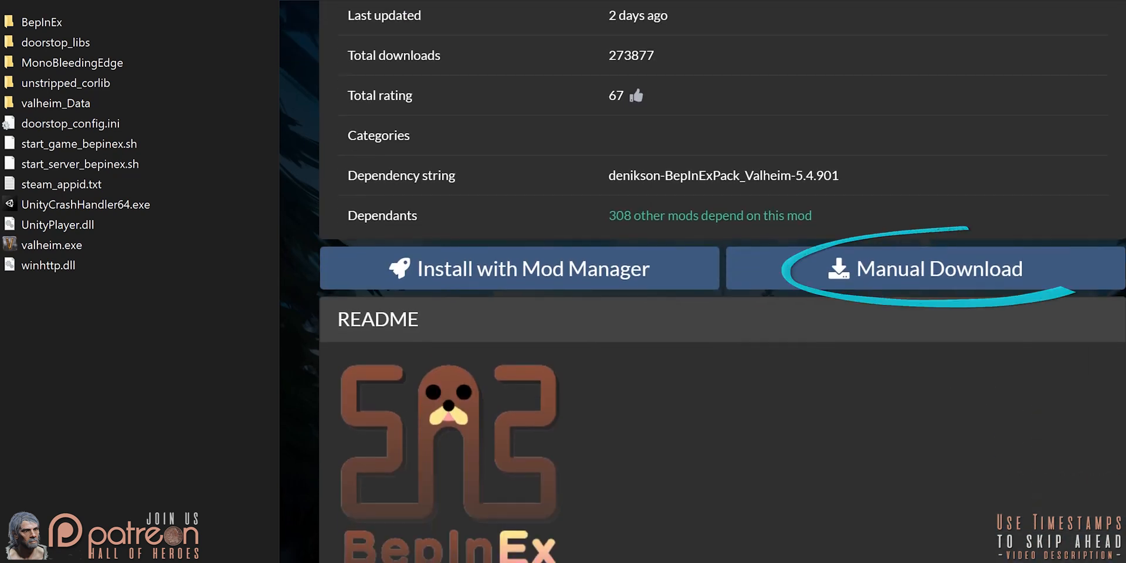
{"action": "right_click", "coordinate": [589, 103]}
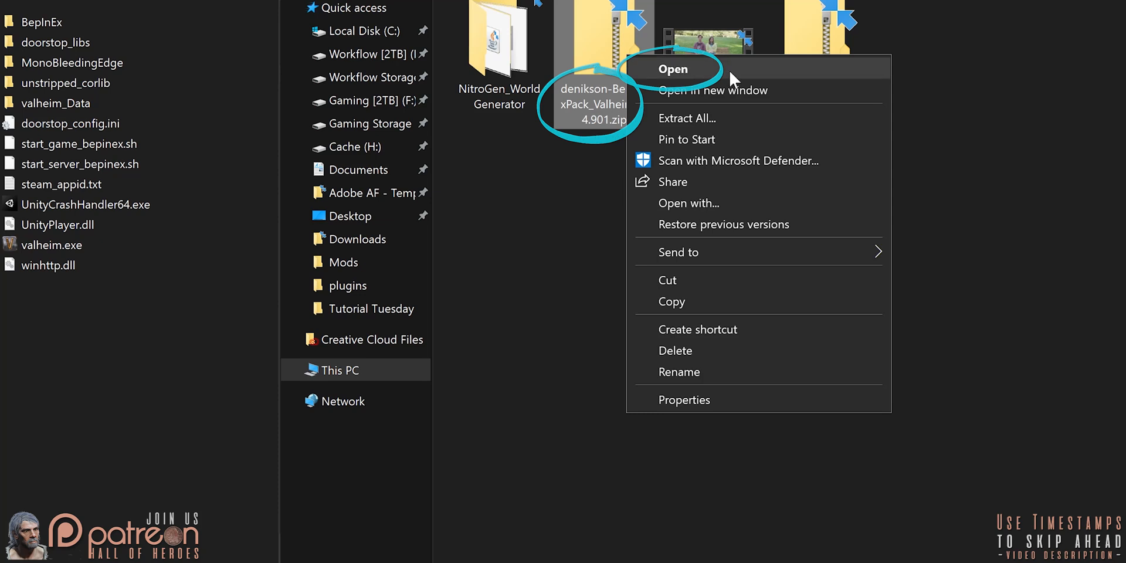
- Copy BepInExPack_Valheim contents into the Valheim folder, replacing the existing files
{"action": "left_click", "coordinate": [673, 69]}
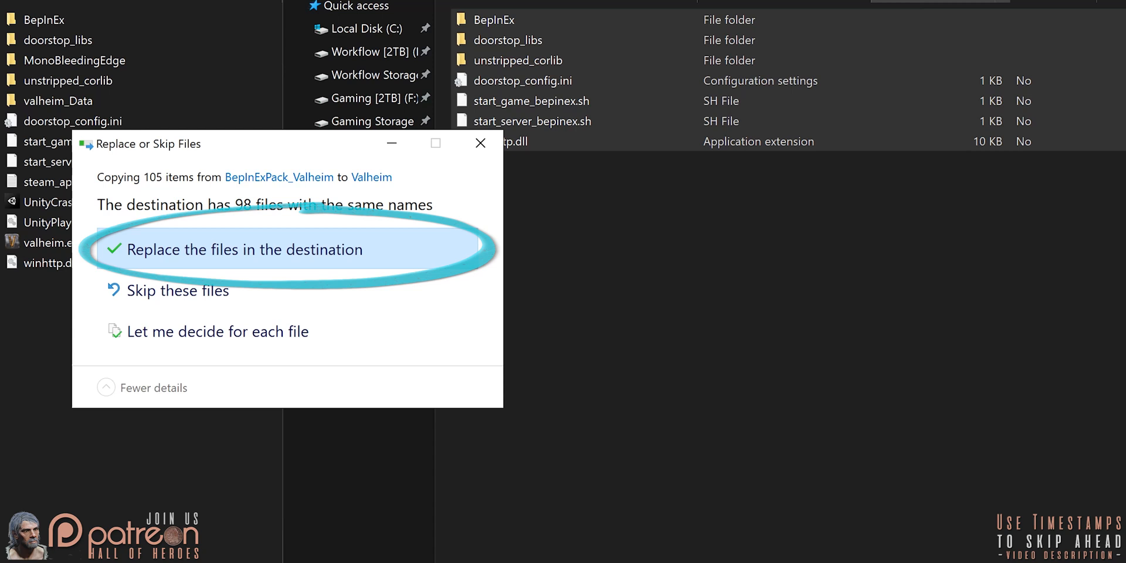
{"action": "left_click", "coordinate": [244, 250]}
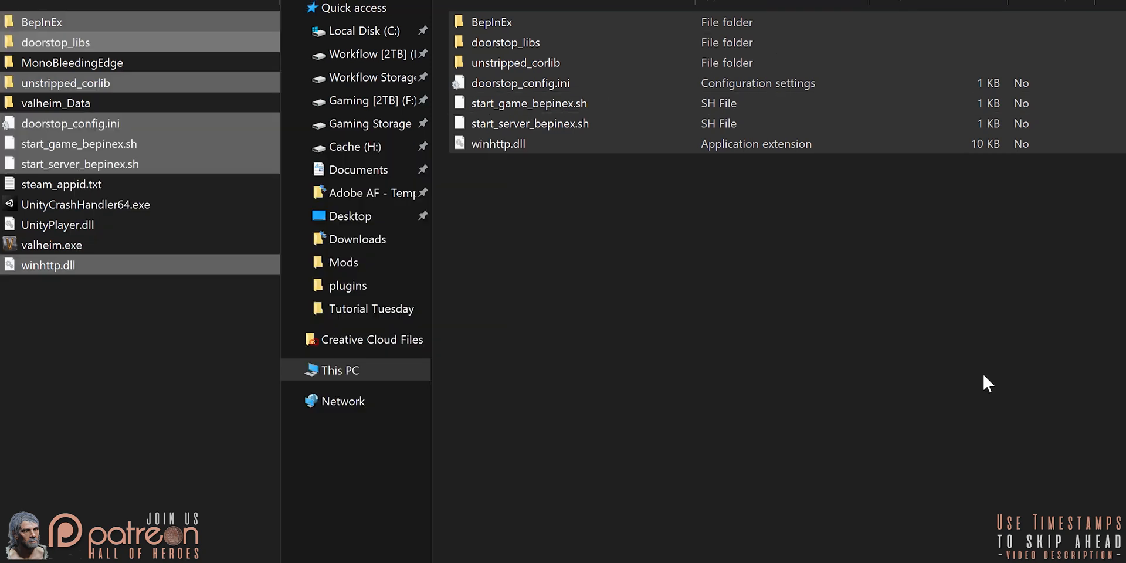
{"action": "double_click", "coordinate": [42, 245]}
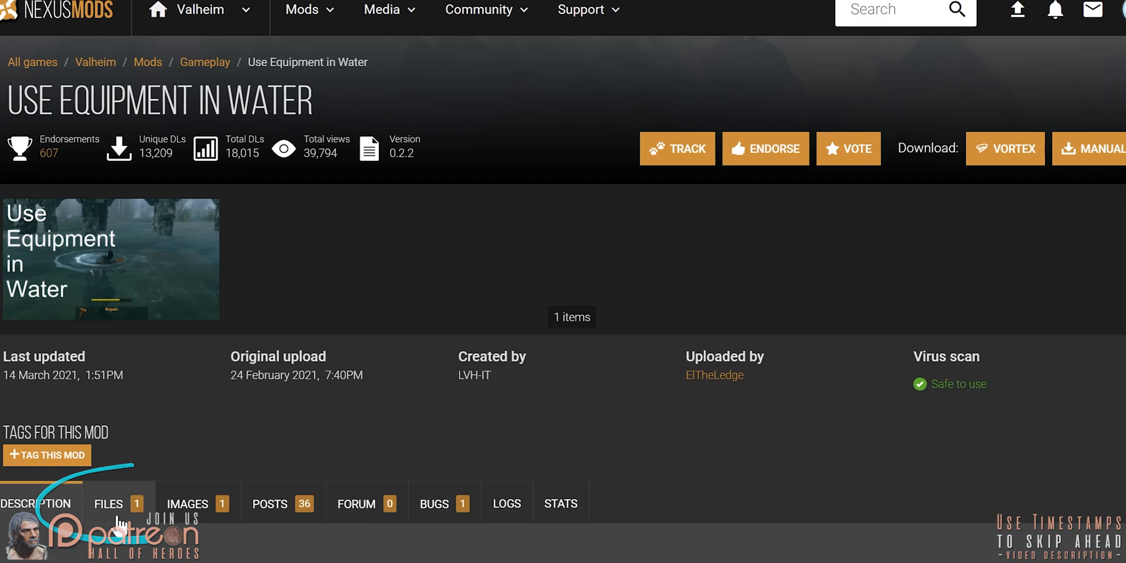
{"action": "left_click", "coordinate": [108, 503]}
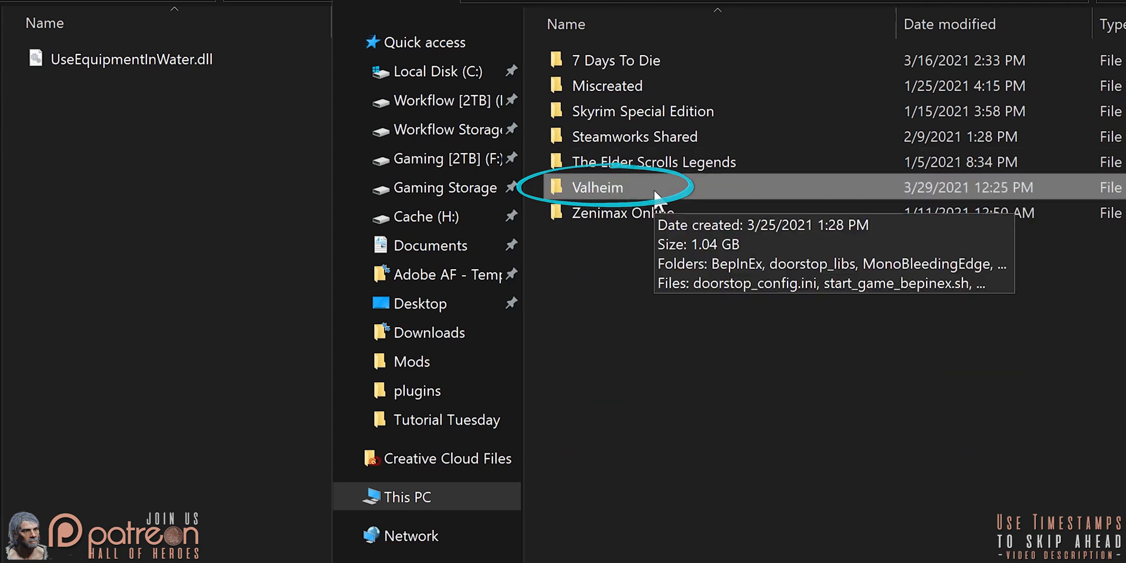
- Put UseEquipmentInWater.dll in Valheim's BepInEx plugins folder, then enter BepInEx's config folder
{"action": "double_click", "coordinate": [596, 187]}
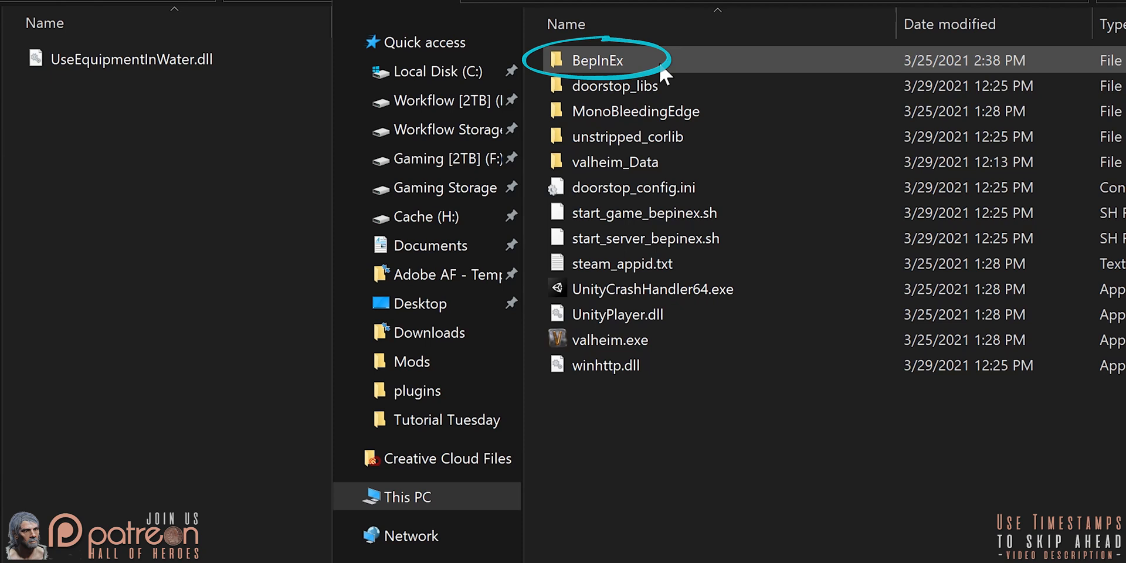
{"action": "double_click", "coordinate": [595, 61]}
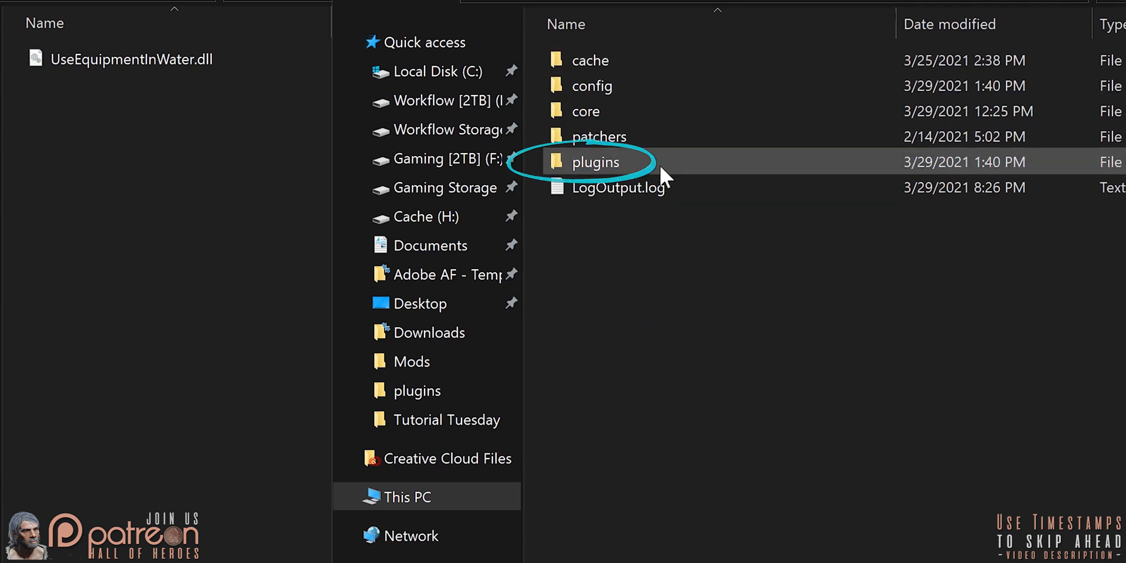
{"action": "double_click", "coordinate": [594, 162]}
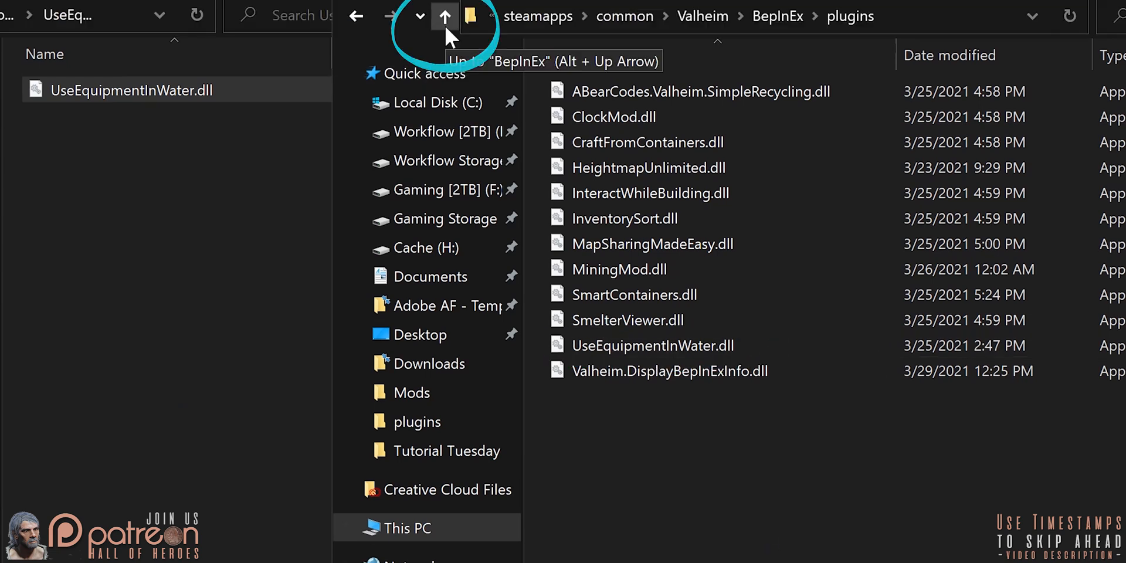
{"action": "left_click", "coordinate": [442, 16]}
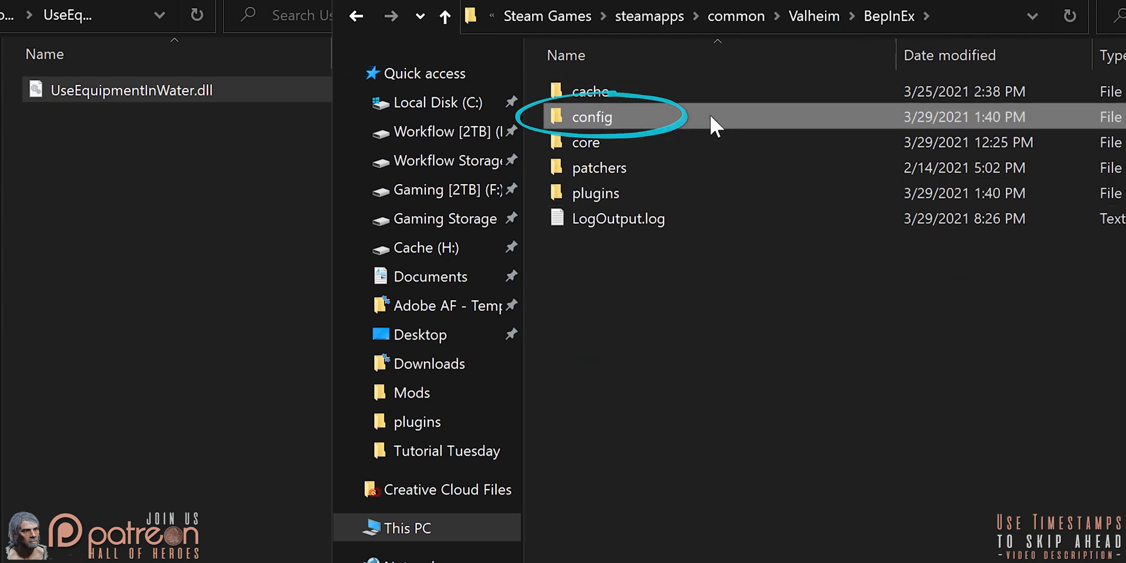
{"action": "double_click", "coordinate": [591, 117]}
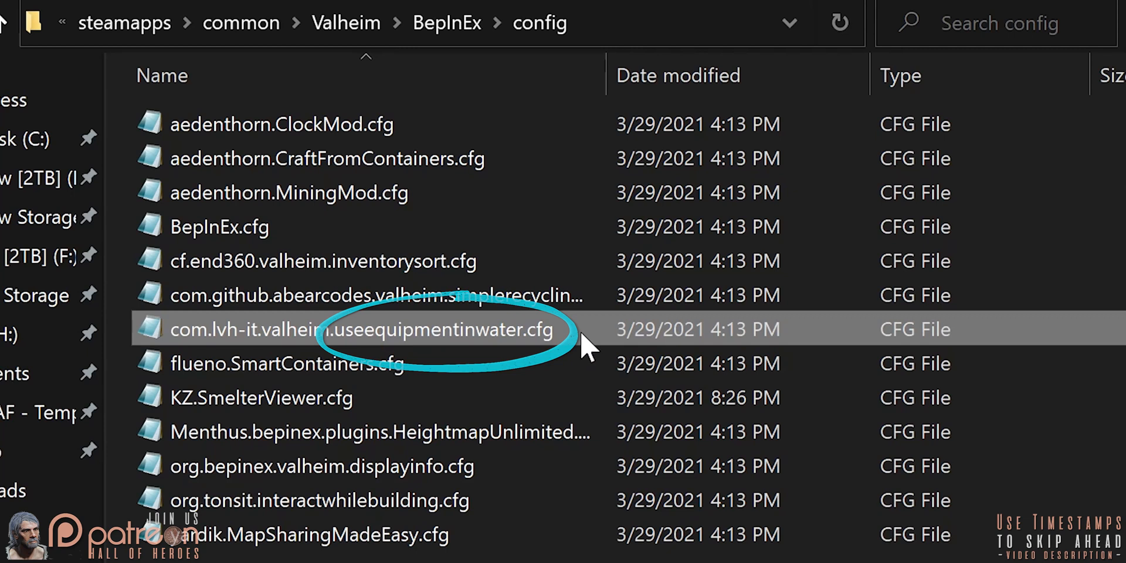
- Change allowTorch to false in com.lvh-it.valheim.useequipmentinwater.cfg and save it
{"action": "double_click", "coordinate": [382, 330]}
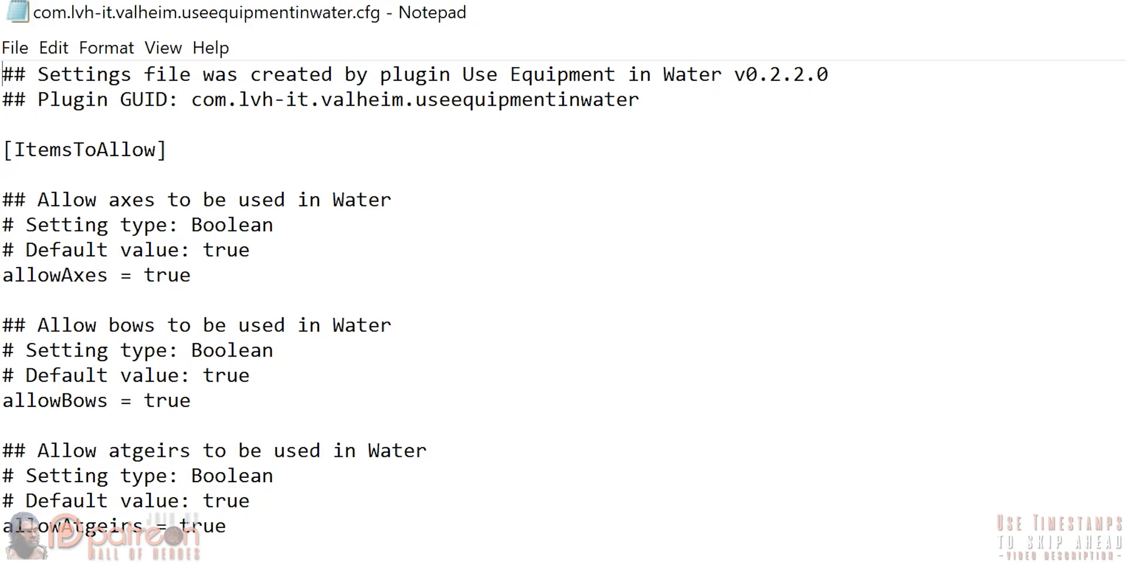
{"action": "scroll", "scroll_direction": "down", "scroll_amount": 3}
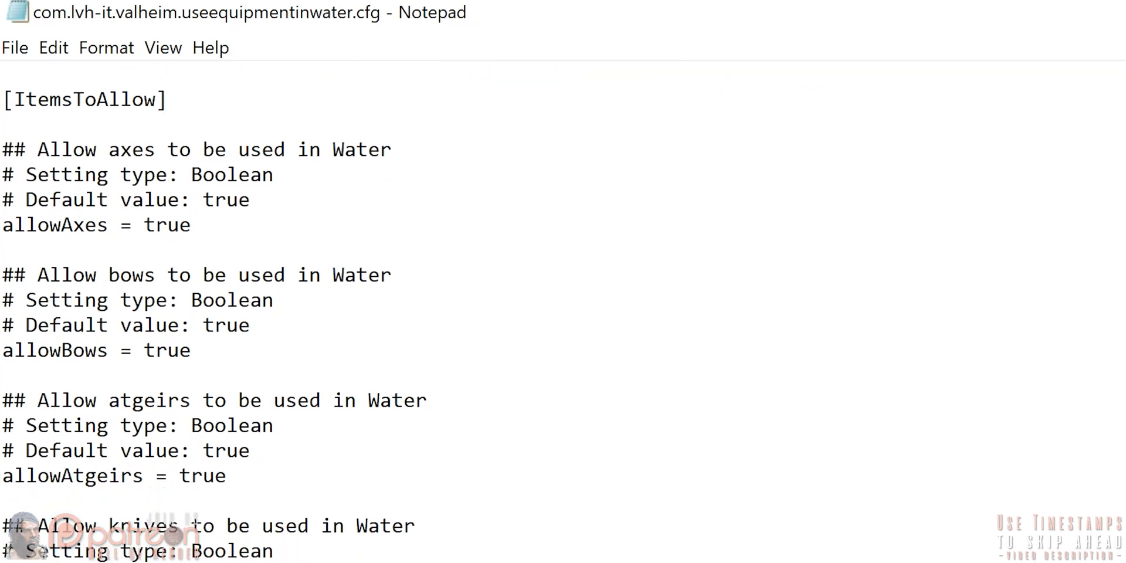
{"action": "scroll", "scroll_direction": "down", "scroll_amount": 3}
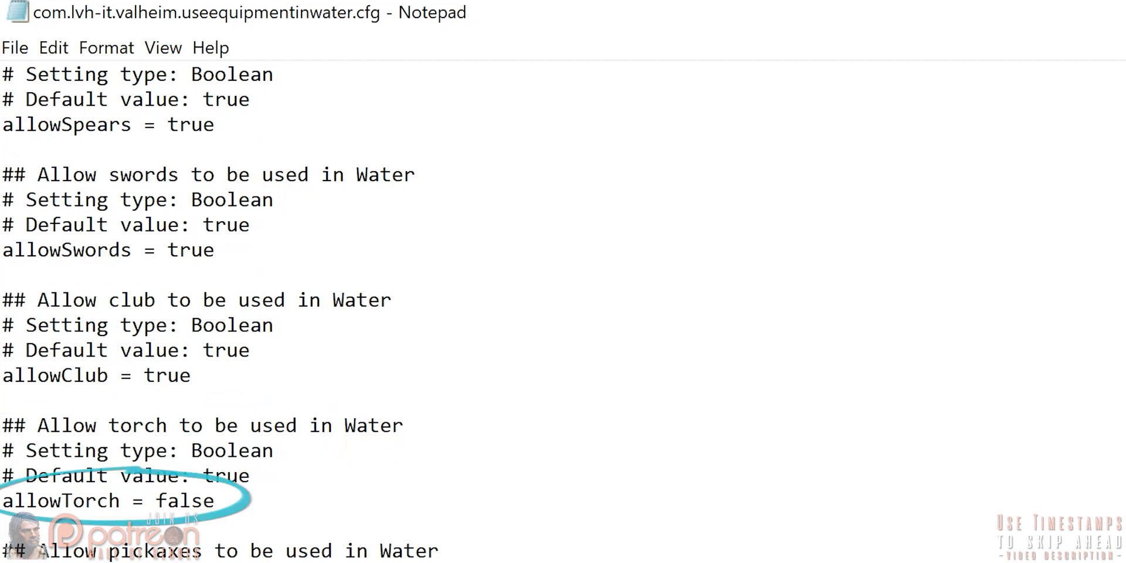
{"action": "left_click", "coordinate": [216, 502]}
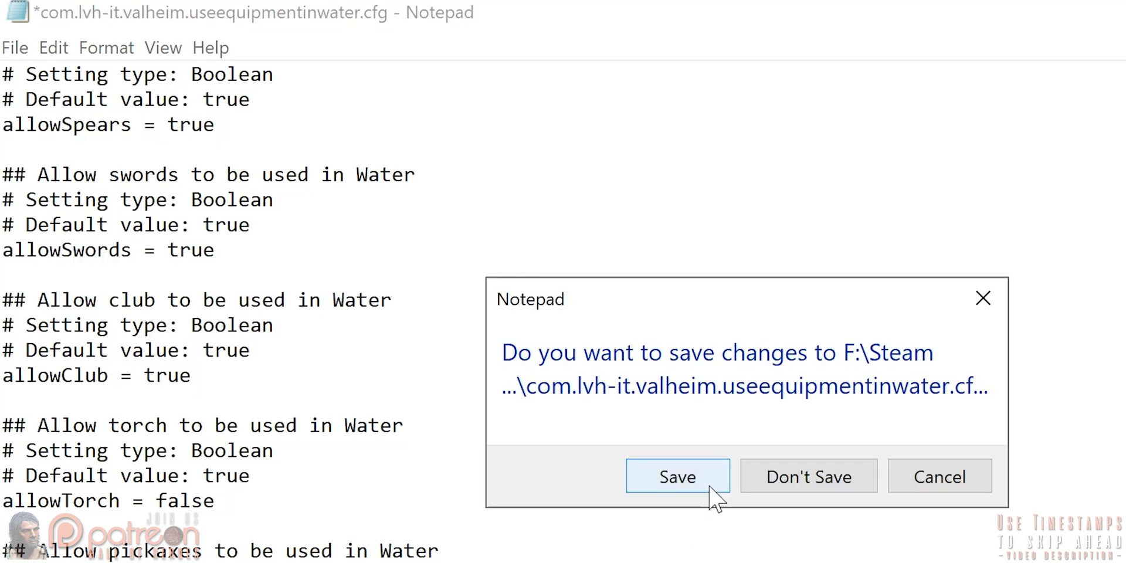
{"action": "left_click", "coordinate": [677, 476]}
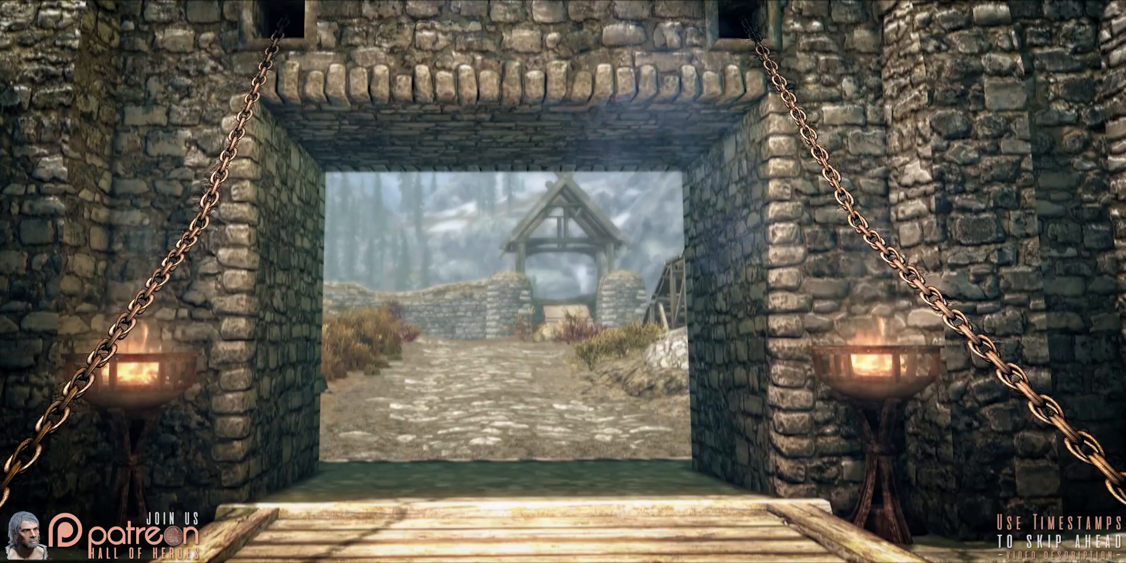